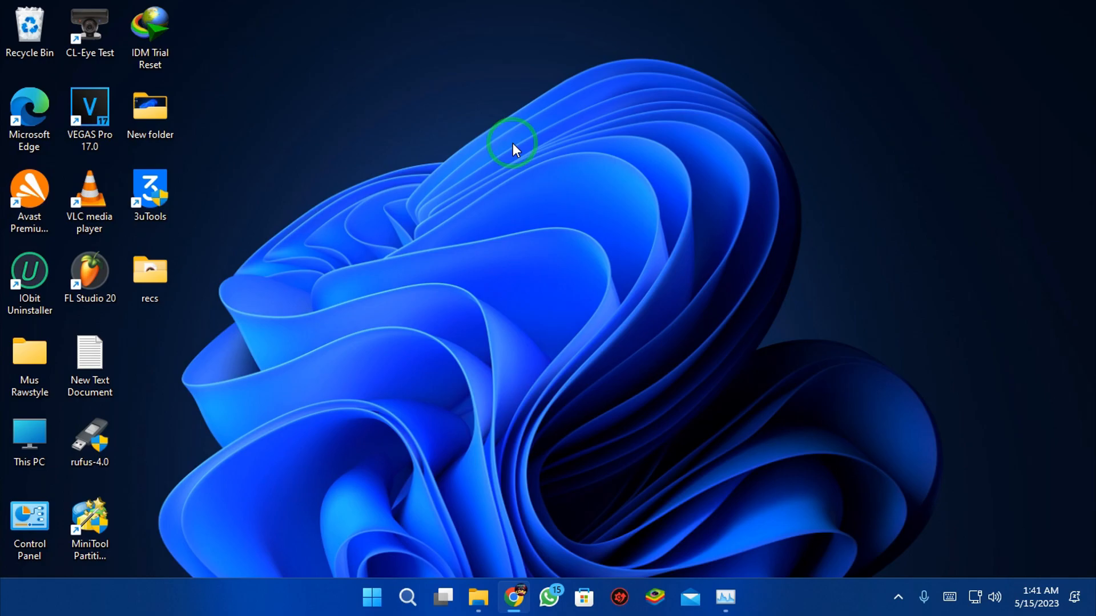
Step: Paste the iTunes(12.9.5.7) package from D:\logic onto the desktop and move the progress window aside
click(477, 597)
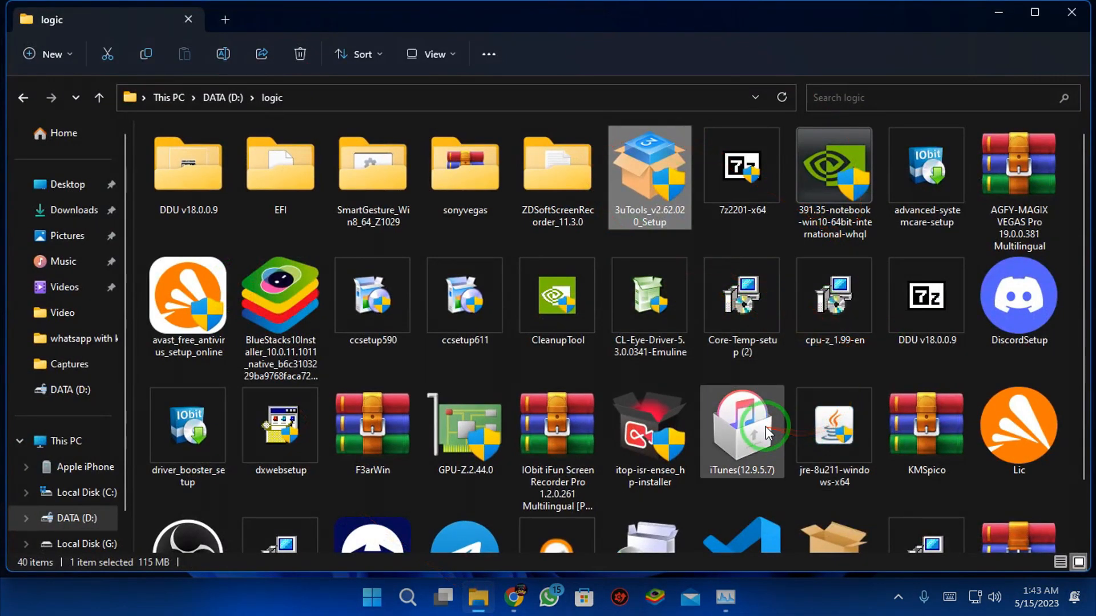
click(742, 432)
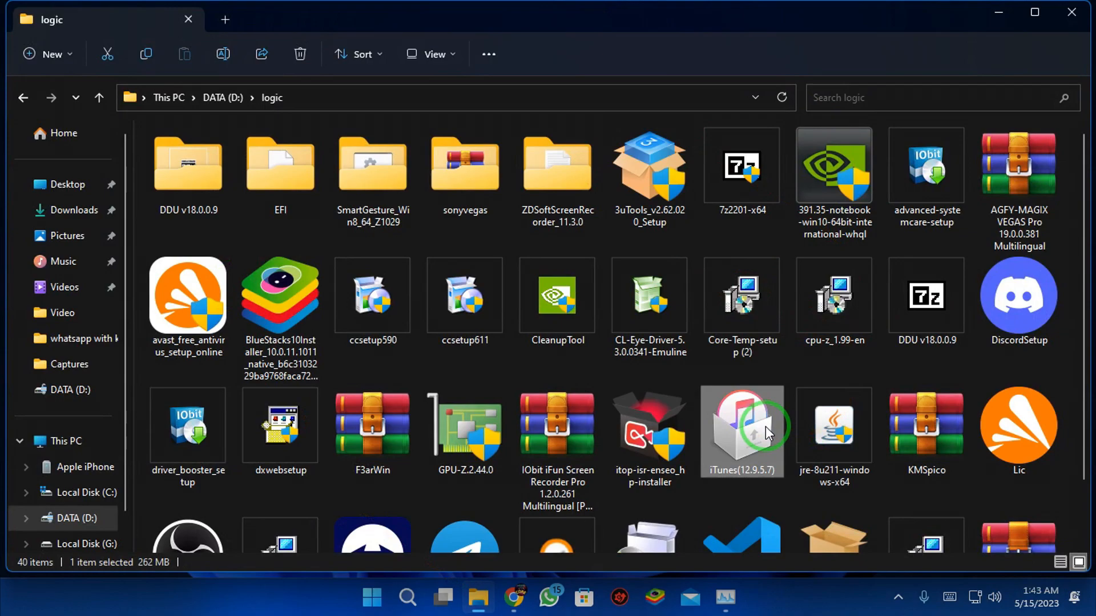
mouse_move(988, 14)
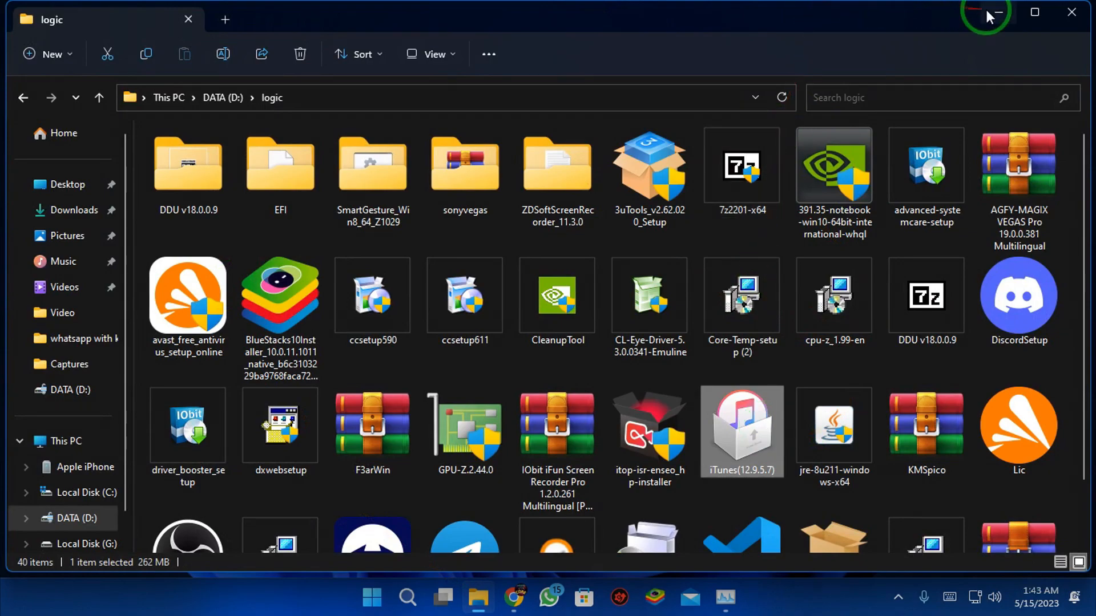
right_click(584, 105)
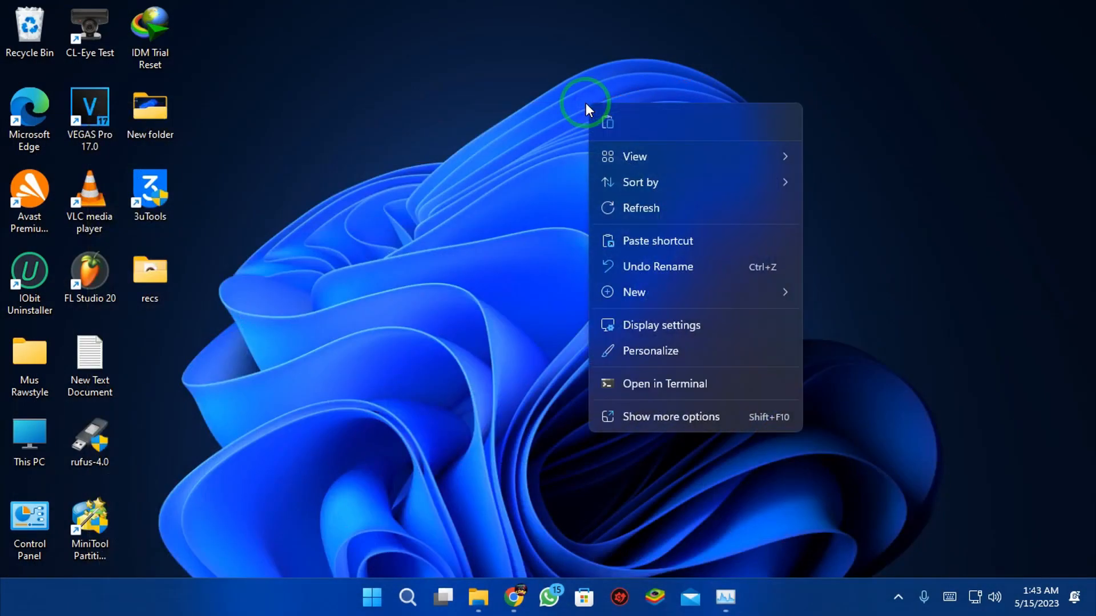
mouse_move(593, 119)
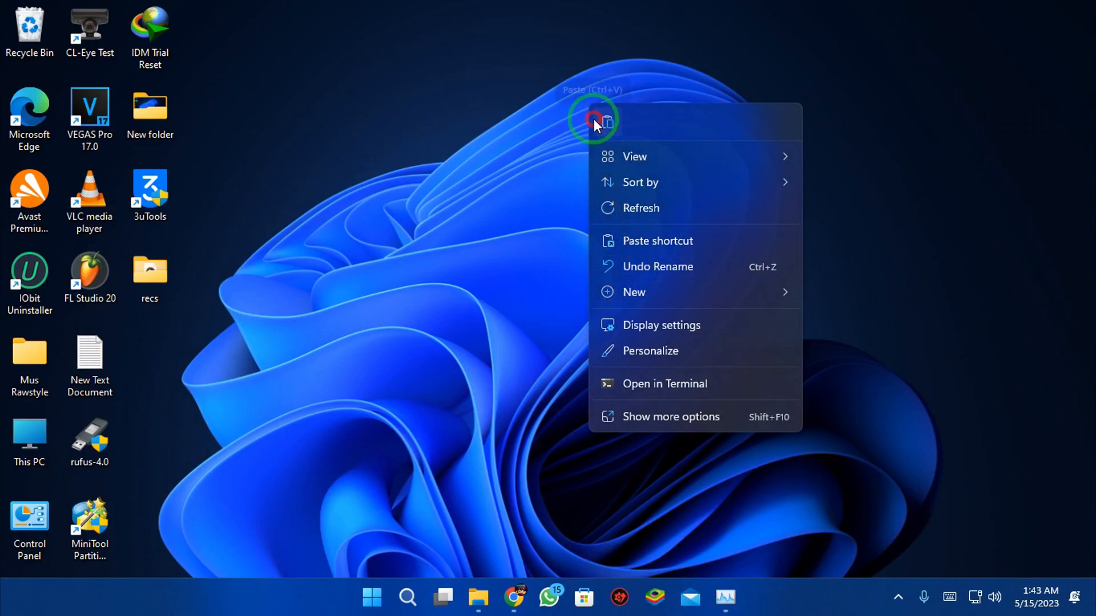
click(592, 118)
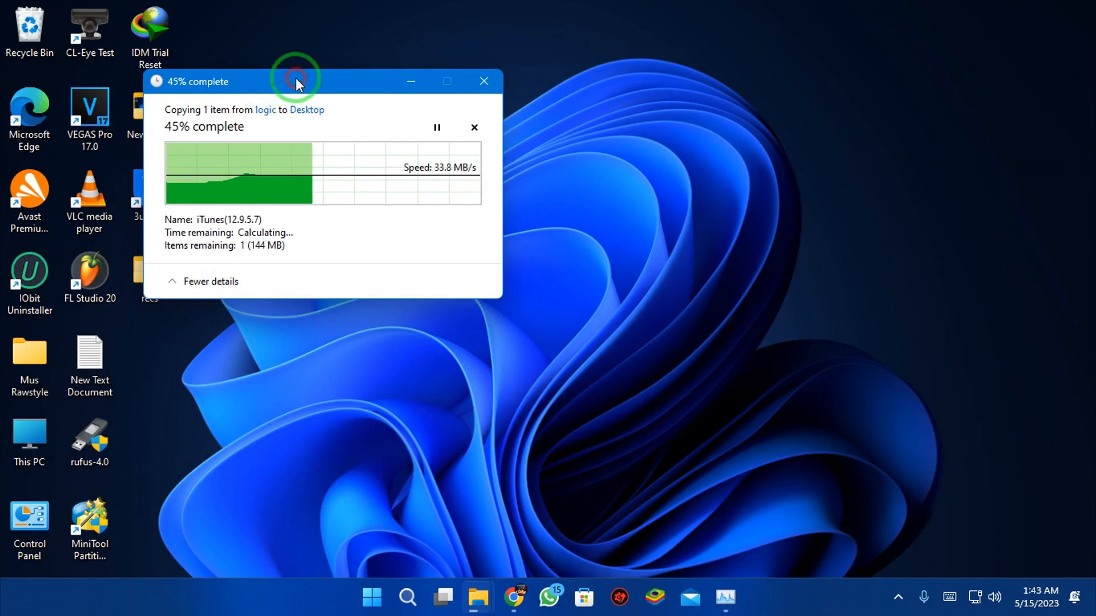
drag(297, 81, 556, 66)
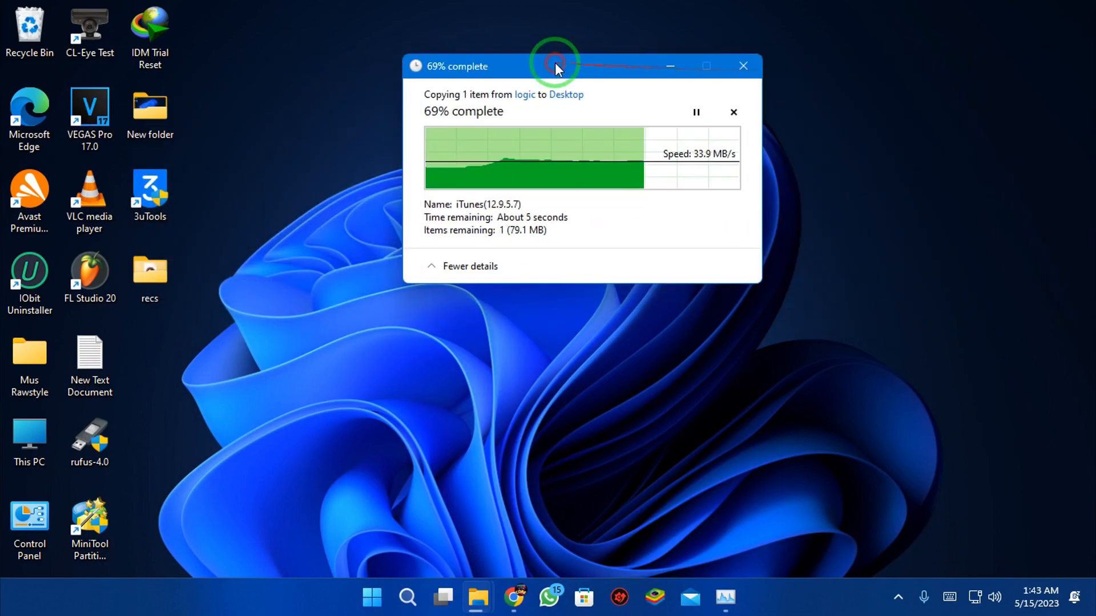
mouse_move(512, 397)
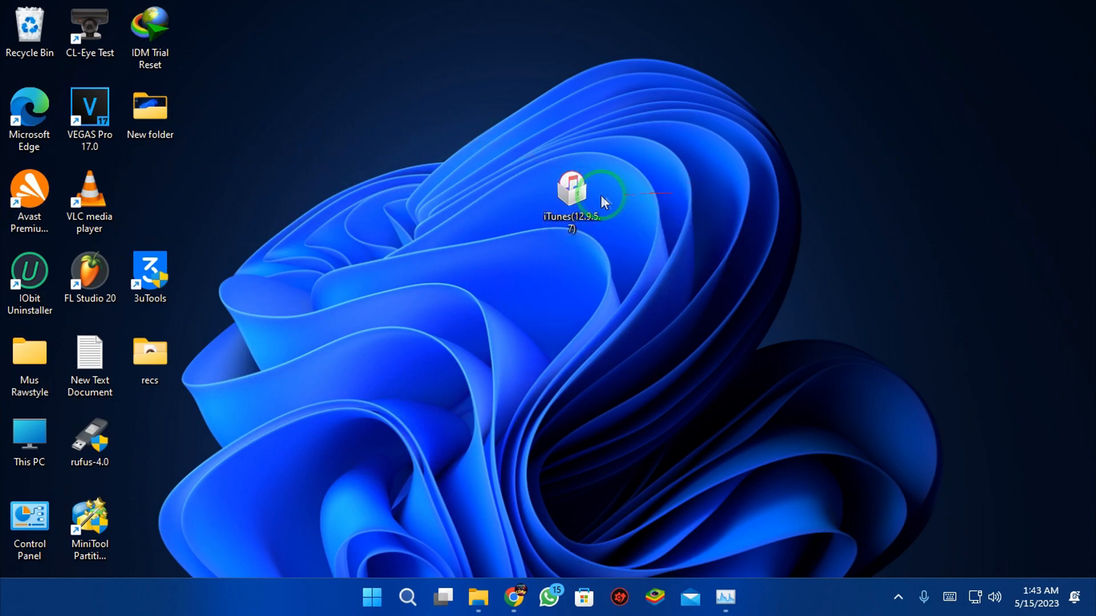
Step: Extract the desktop iTunes package with WinRAR into an iTunes(12.9.5.7) folder
right_click(570, 192)
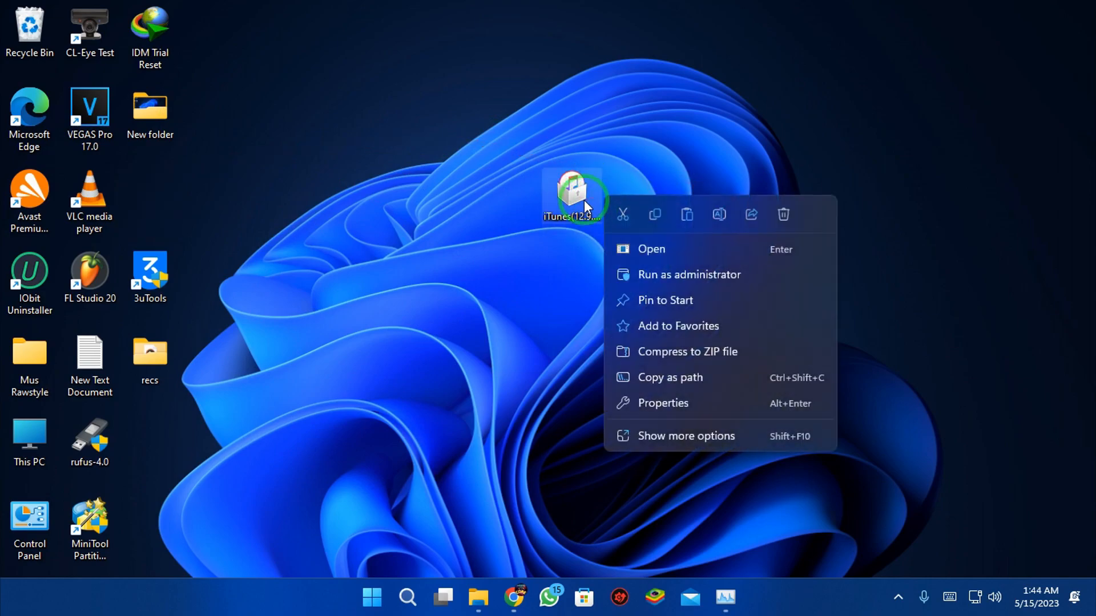
click(684, 436)
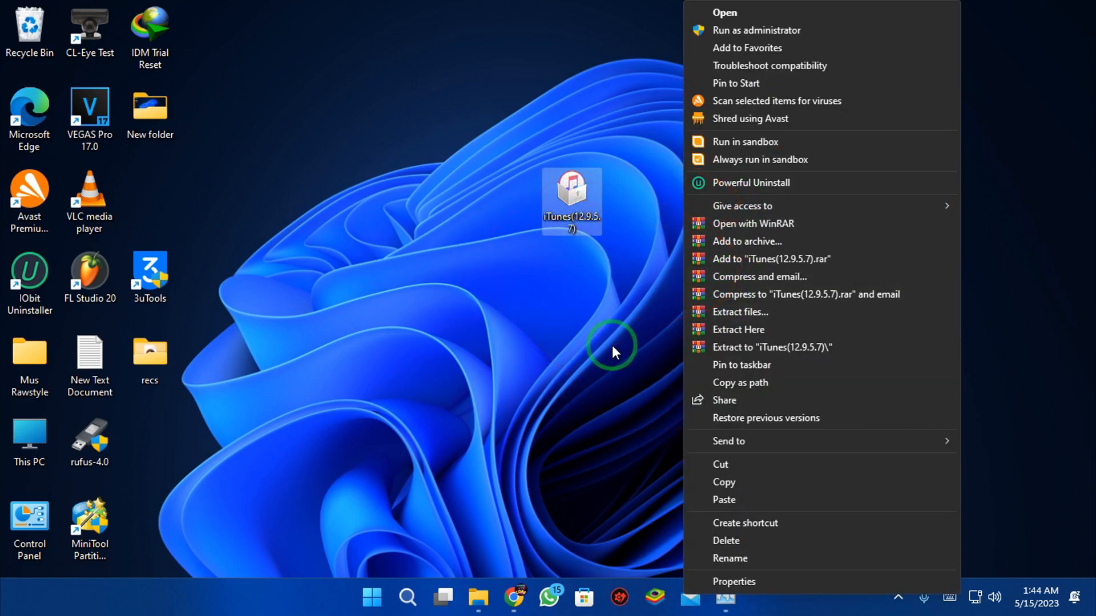
mouse_move(745, 352)
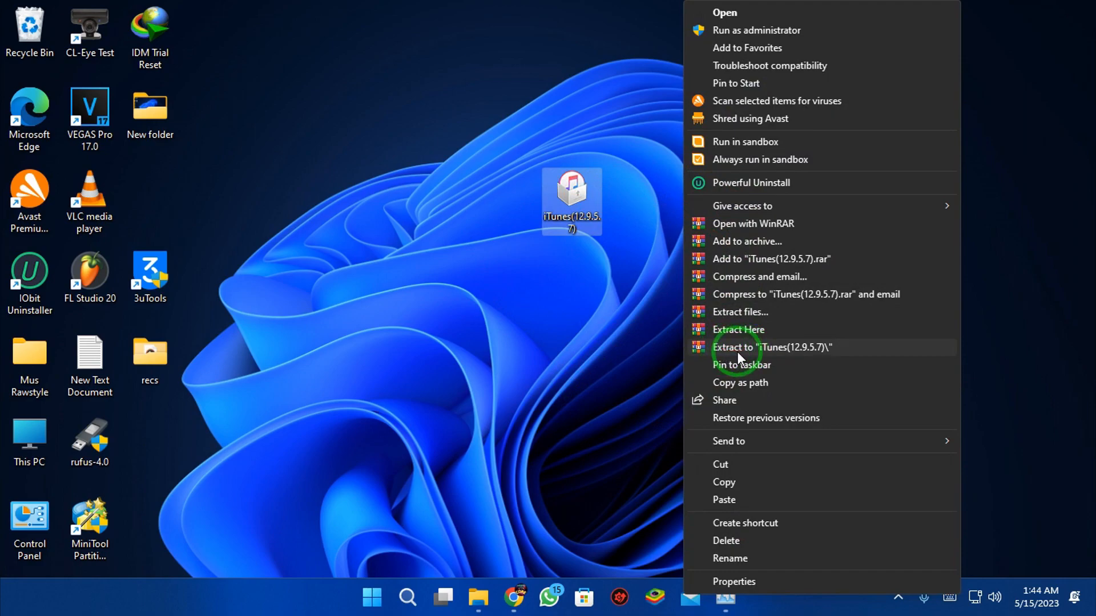
click(738, 353)
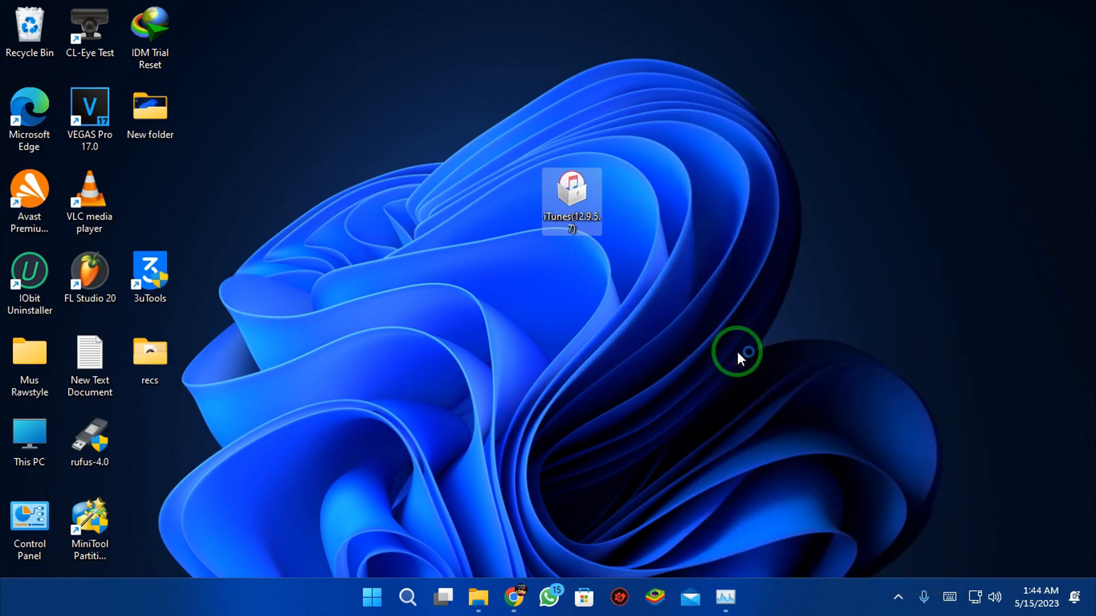
double_click(571, 199)
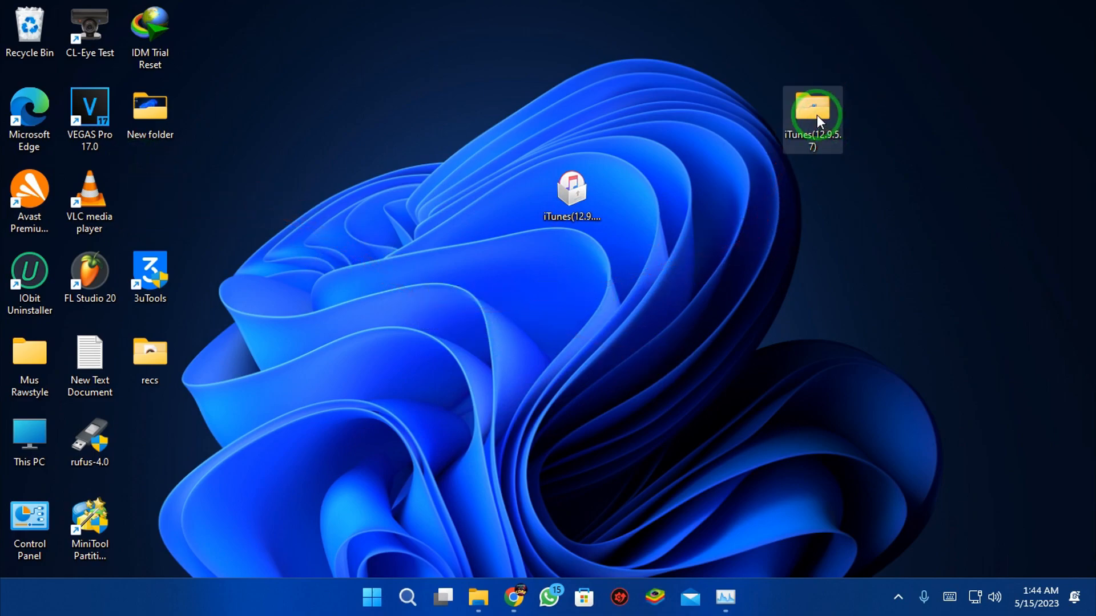
Step: Open the extracted folder in large icons and install AppleApplicationSupport to the default location
double_click(811, 118)
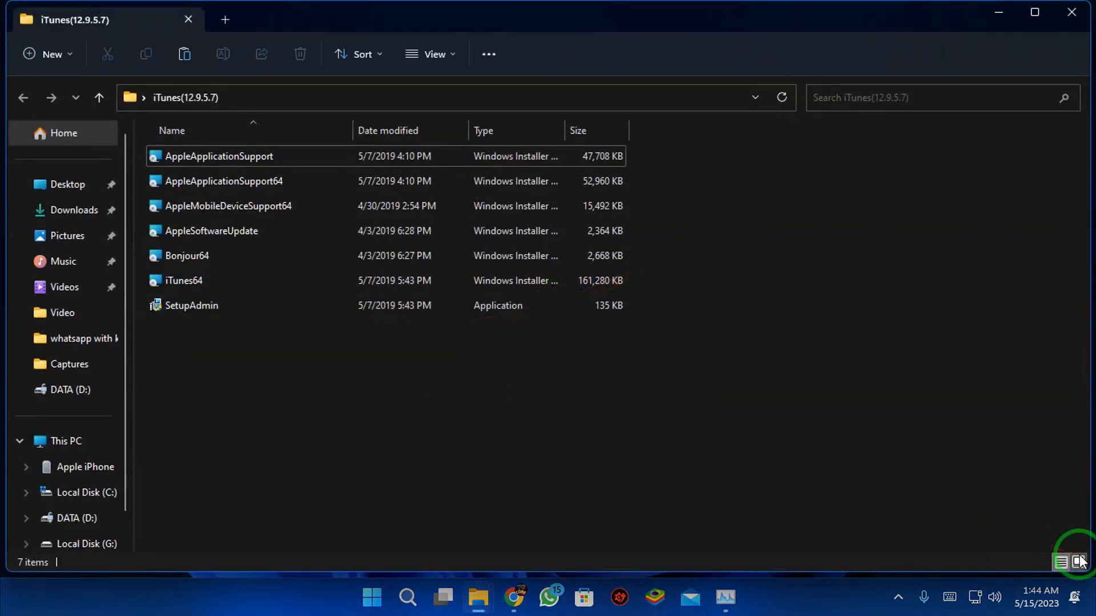
click(1078, 561)
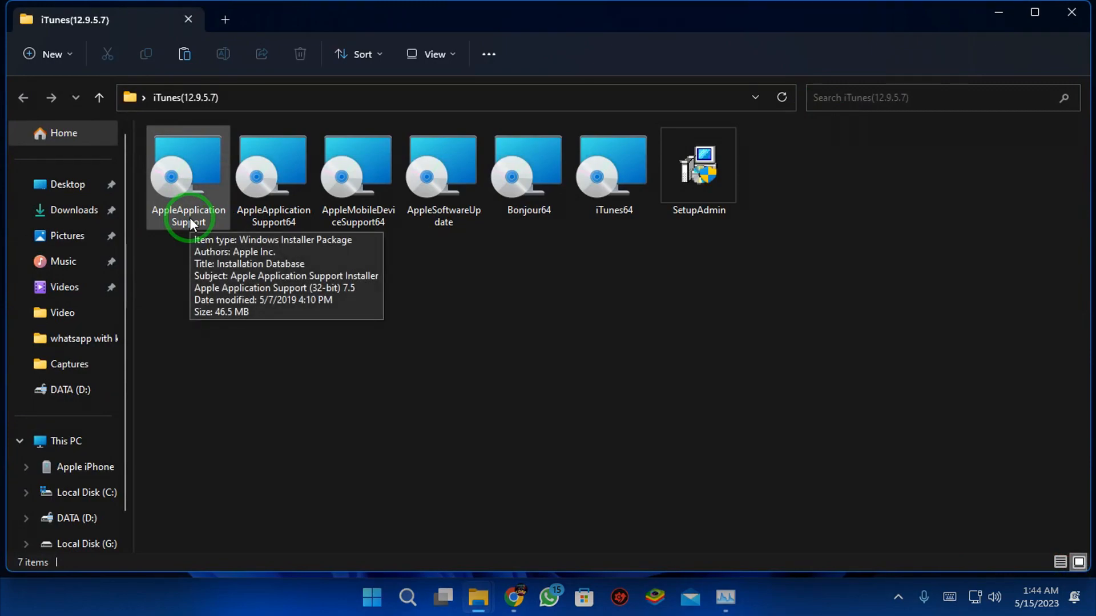
click(187, 168)
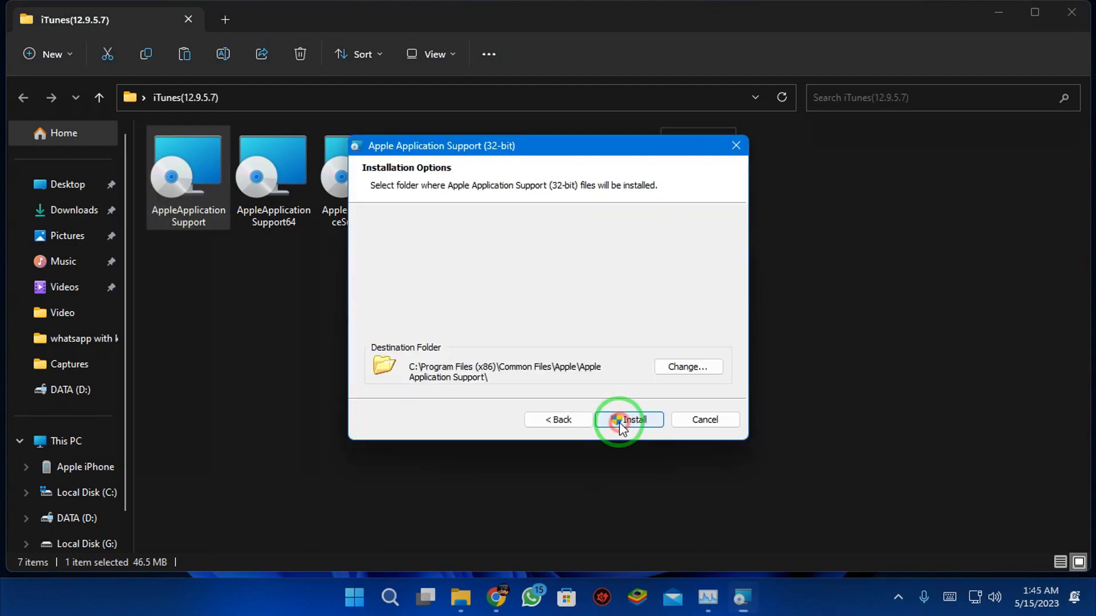
click(628, 420)
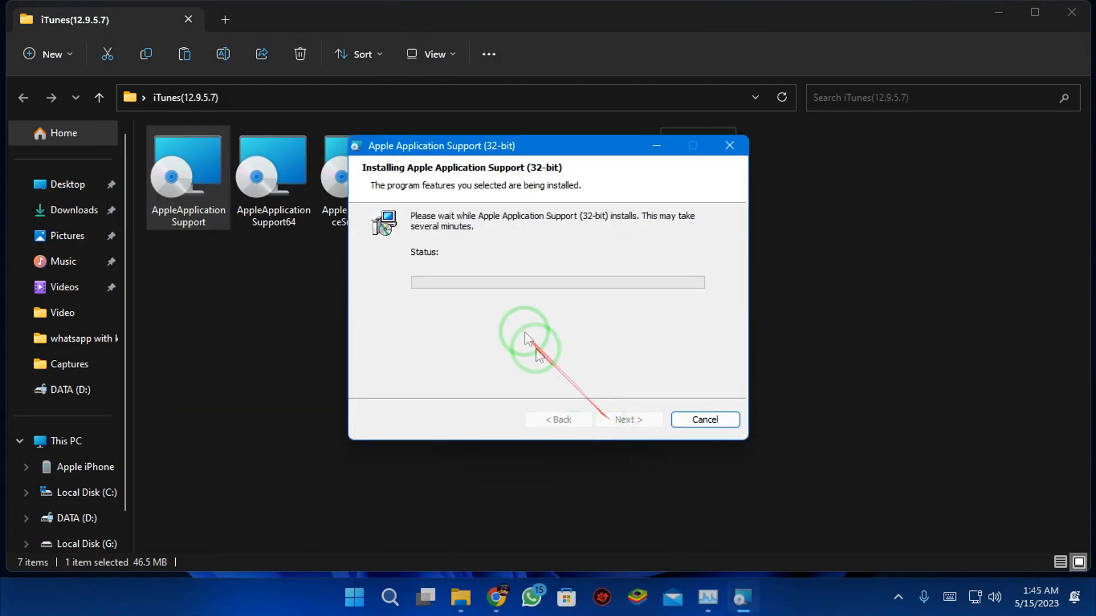
mouse_move(850, 333)
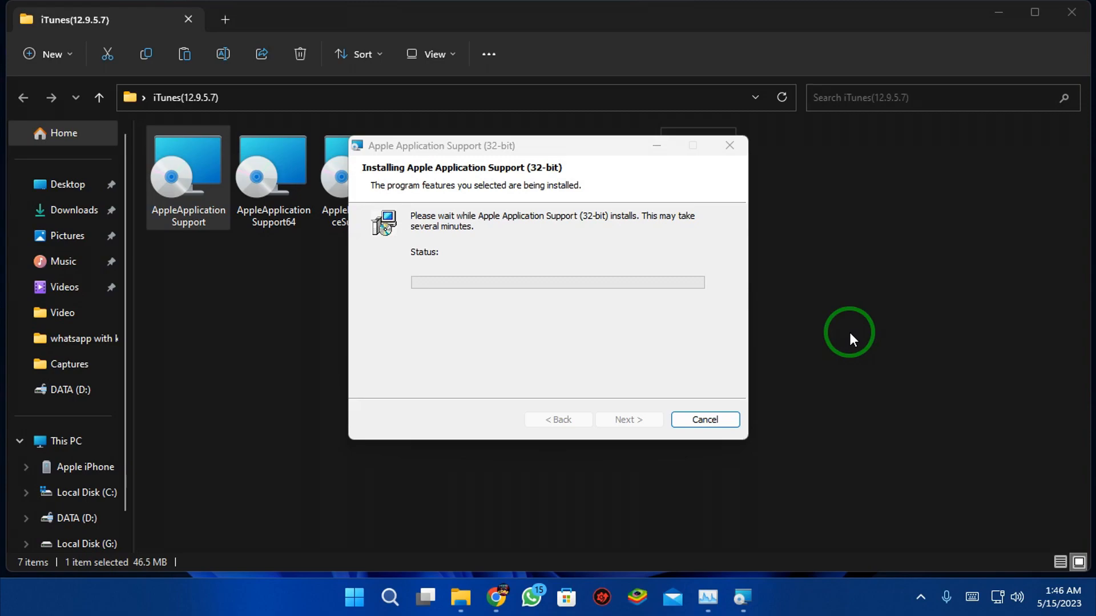
mouse_move(547, 332)
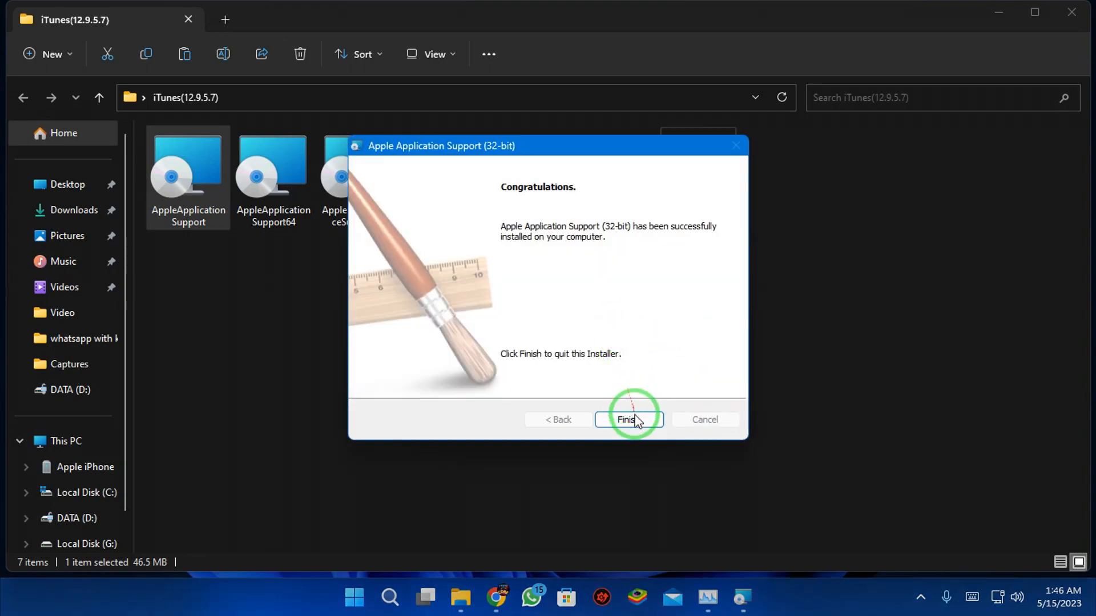
click(628, 420)
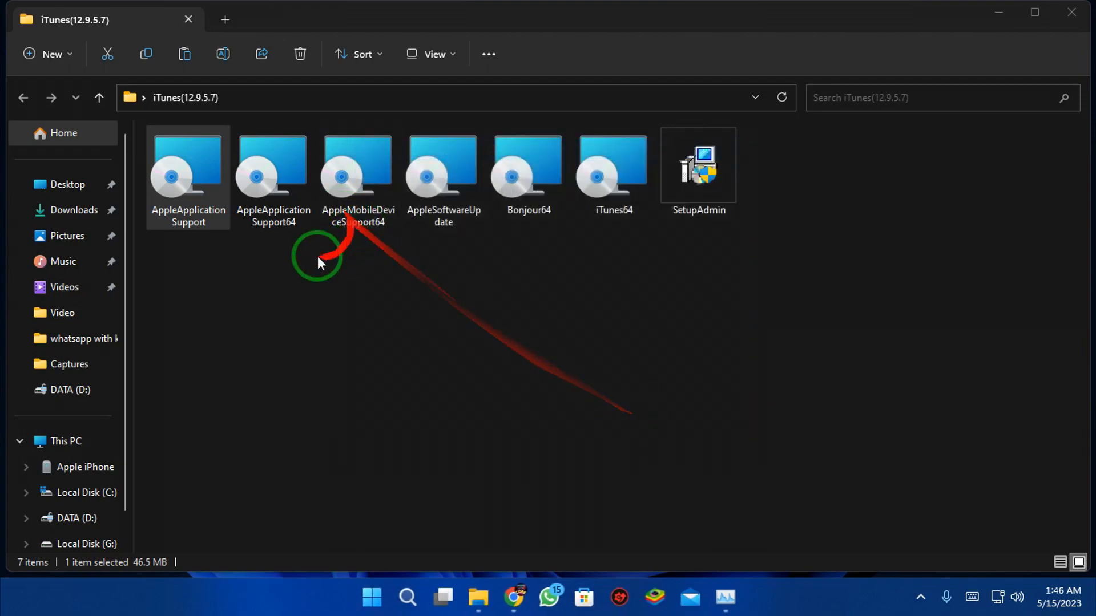
Step: Run the AppleApplicationSupport64 installer through to completion and close it
click(273, 168)
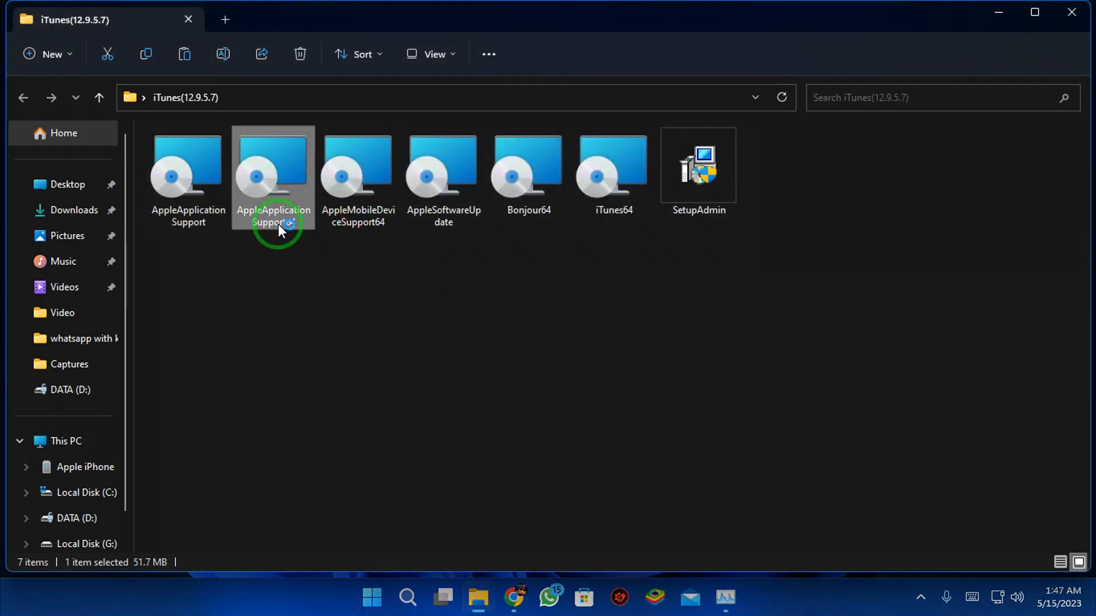
mouse_move(281, 213)
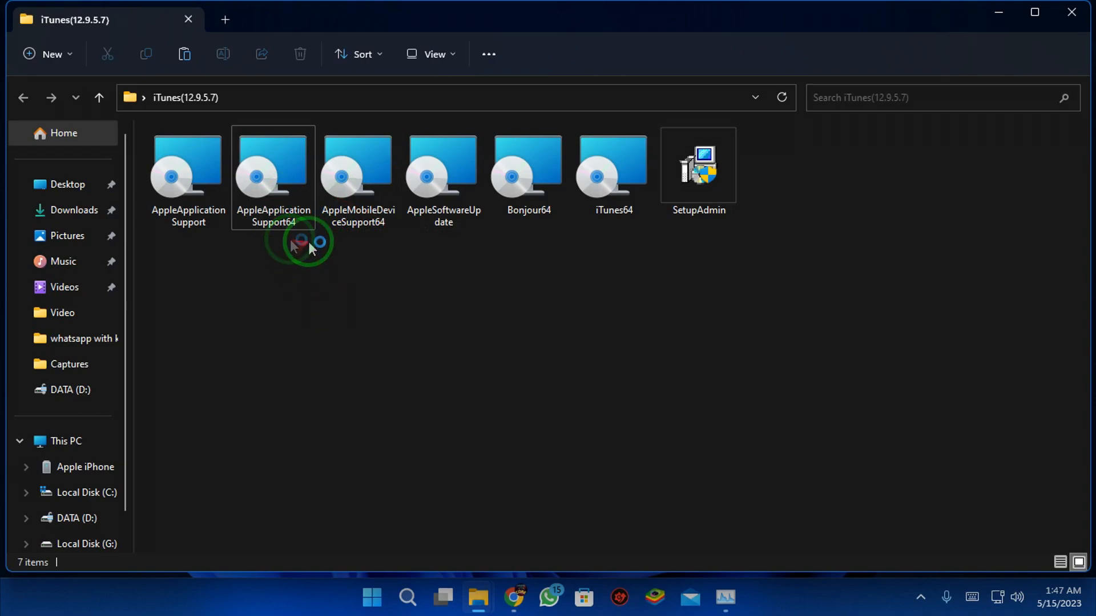
double_click(273, 165)
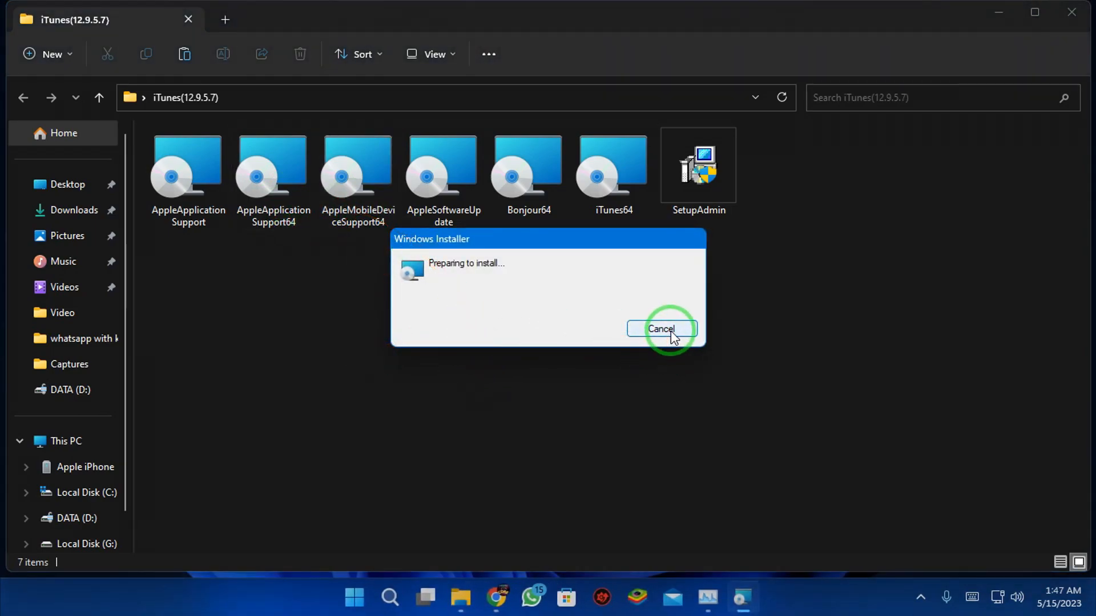
click(661, 329)
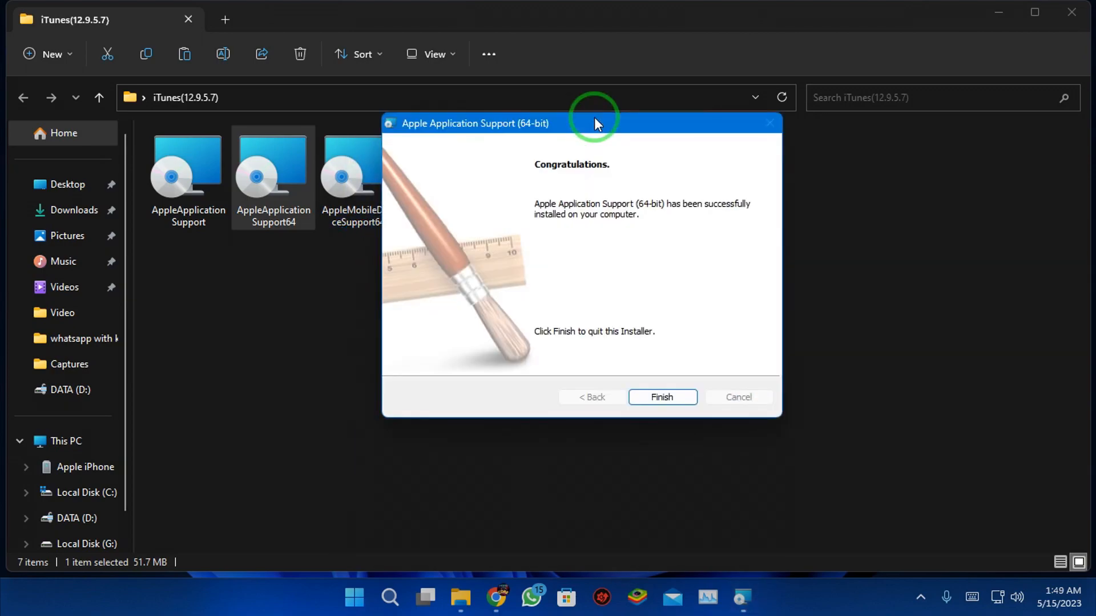
click(661, 398)
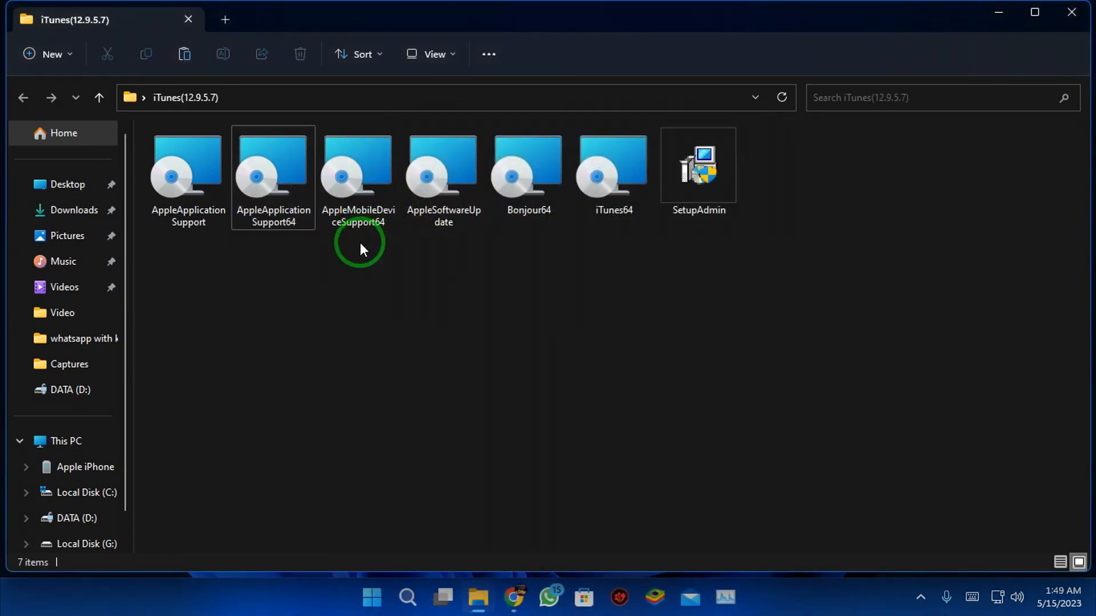
Step: Run the AppleMobileDeviceSupport64 installer through to the Congratulations page and close it
click(358, 168)
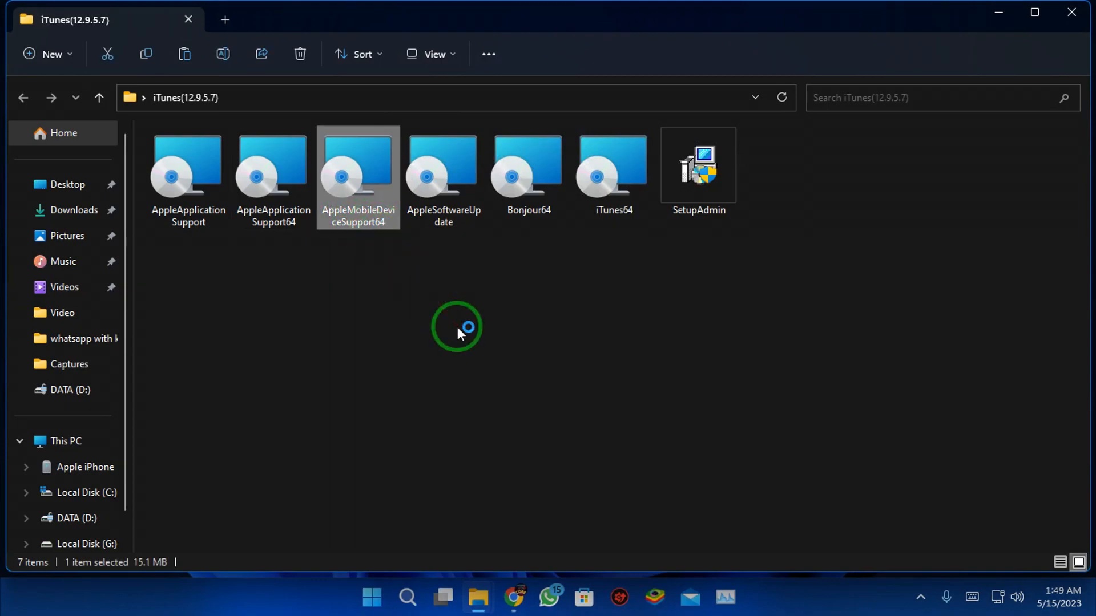
double_click(357, 164)
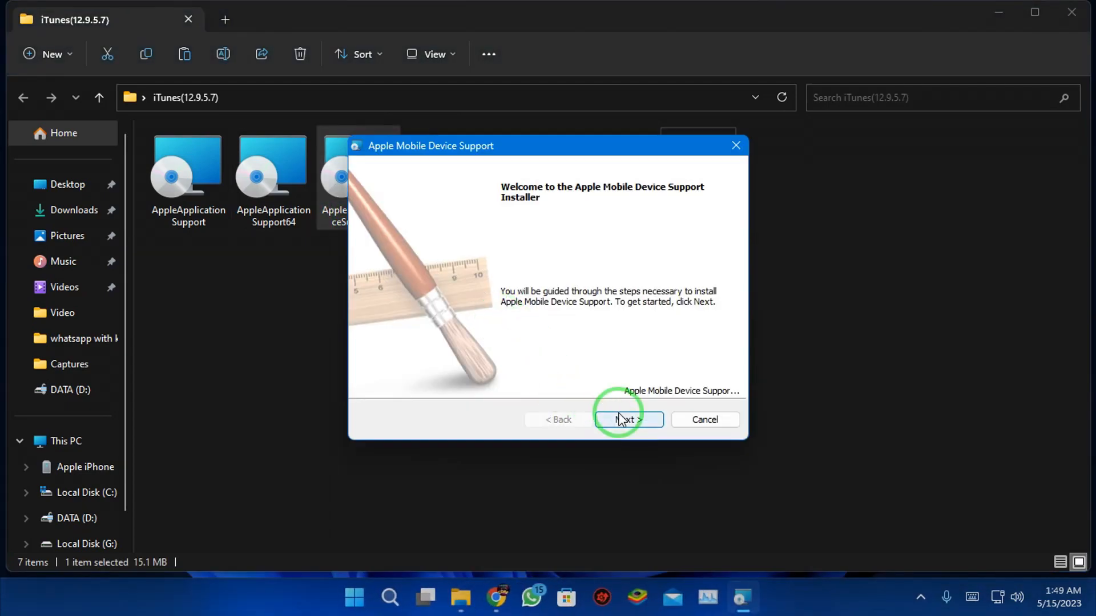
click(623, 420)
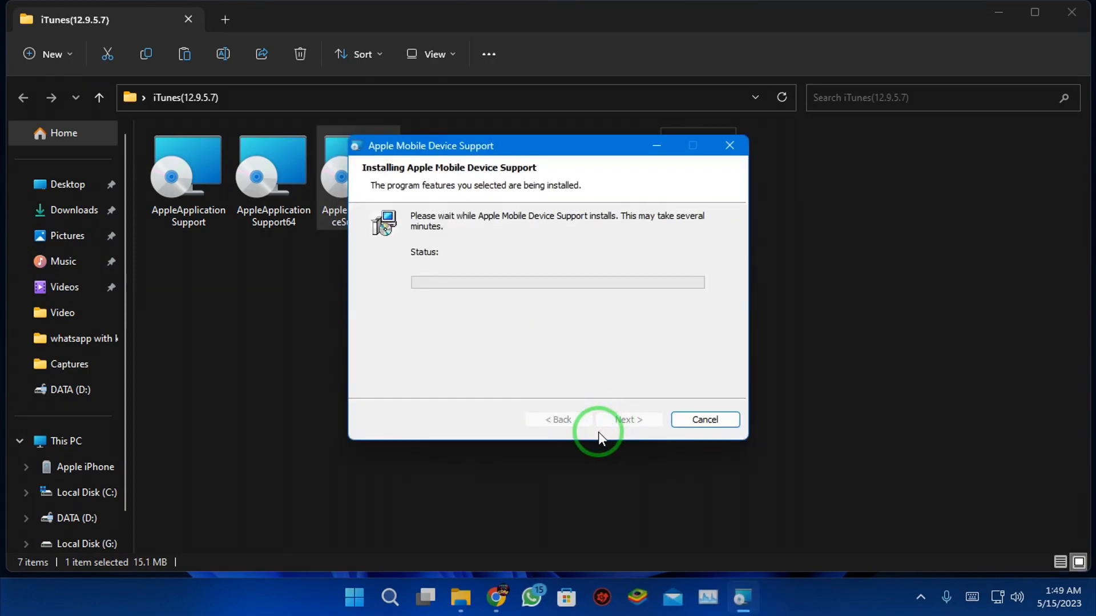
mouse_move(494, 411)
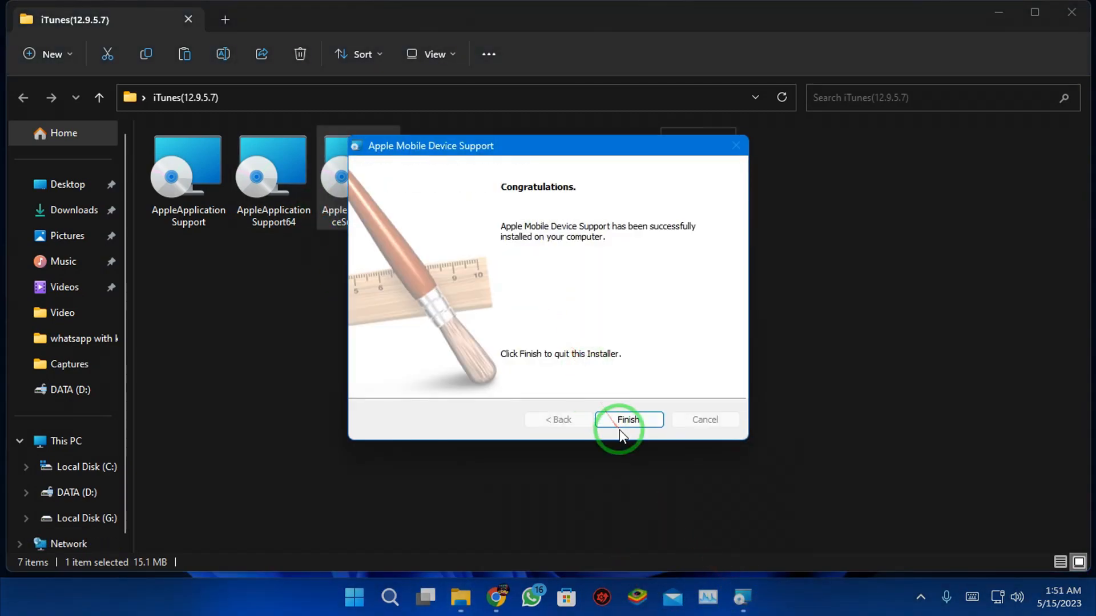
click(627, 419)
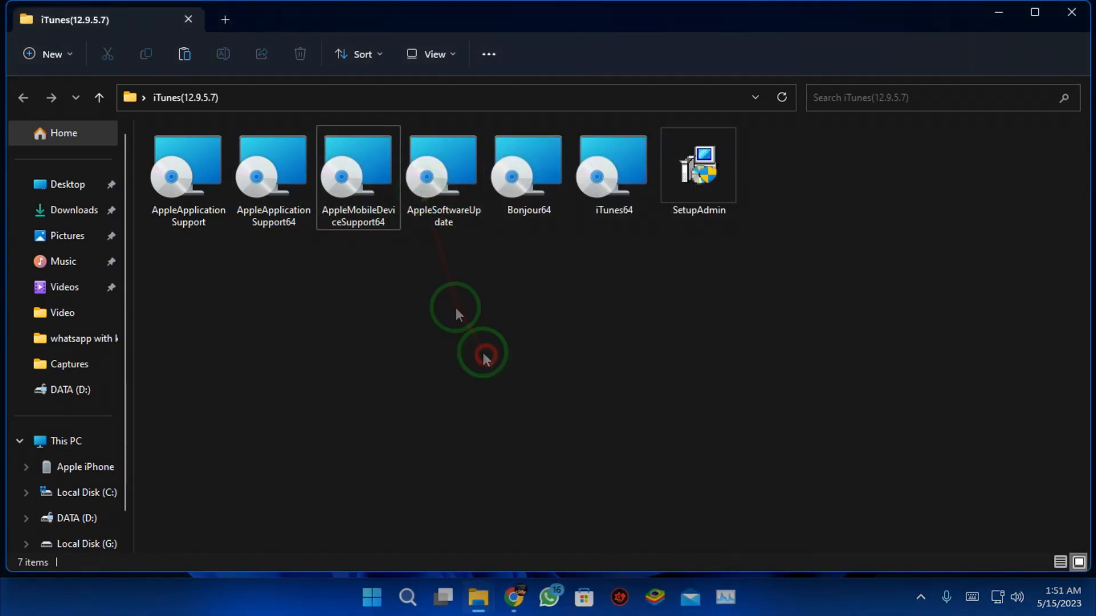
Step: Launch the AppleSoftwareUpdate package and start its installation
click(443, 174)
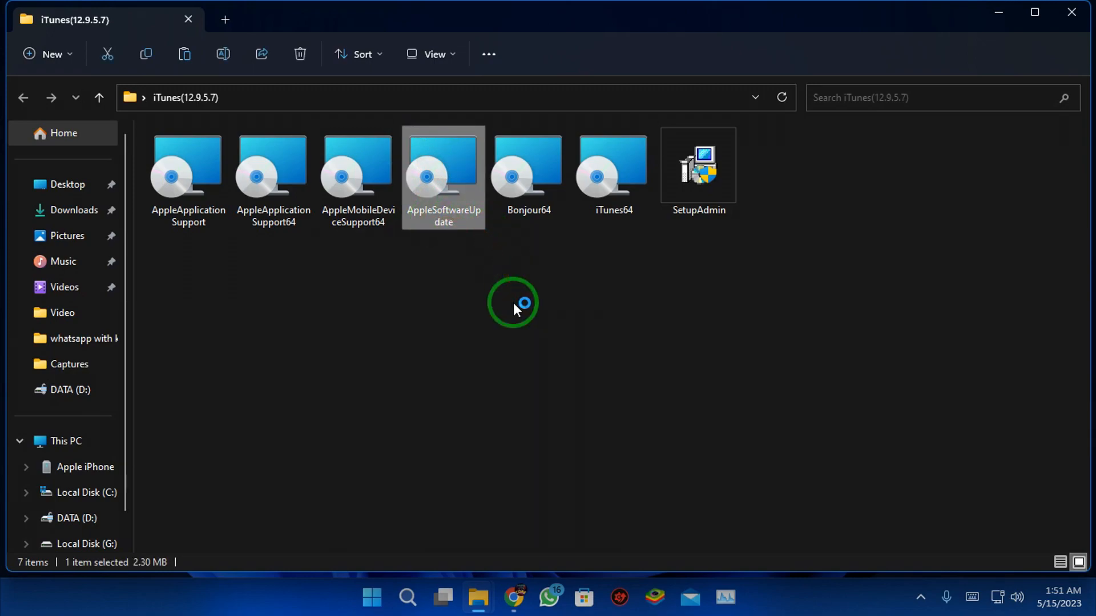
double_click(443, 164)
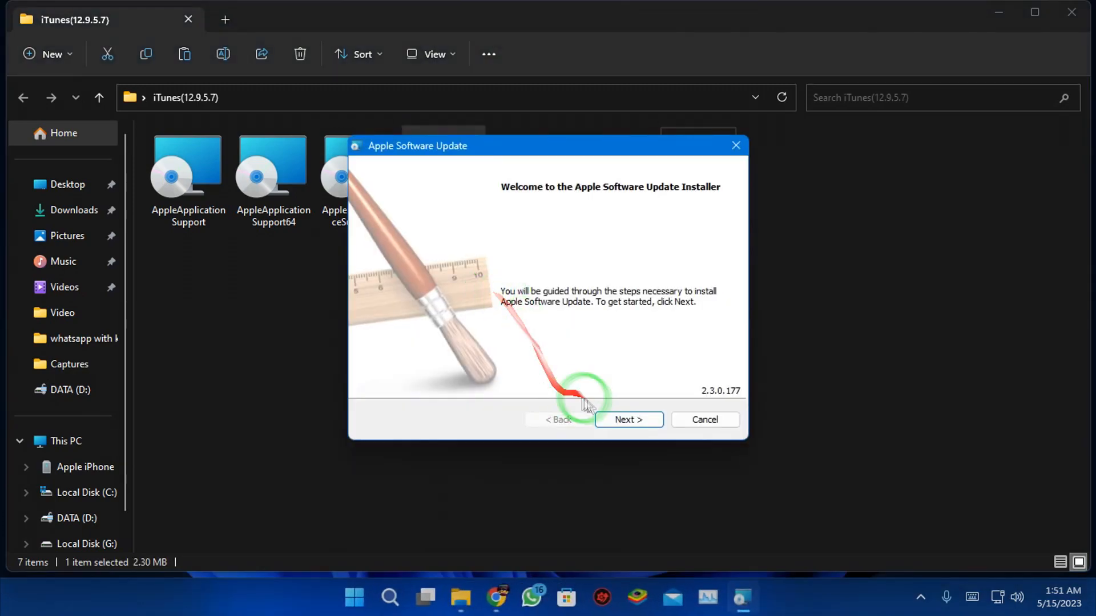
click(627, 420)
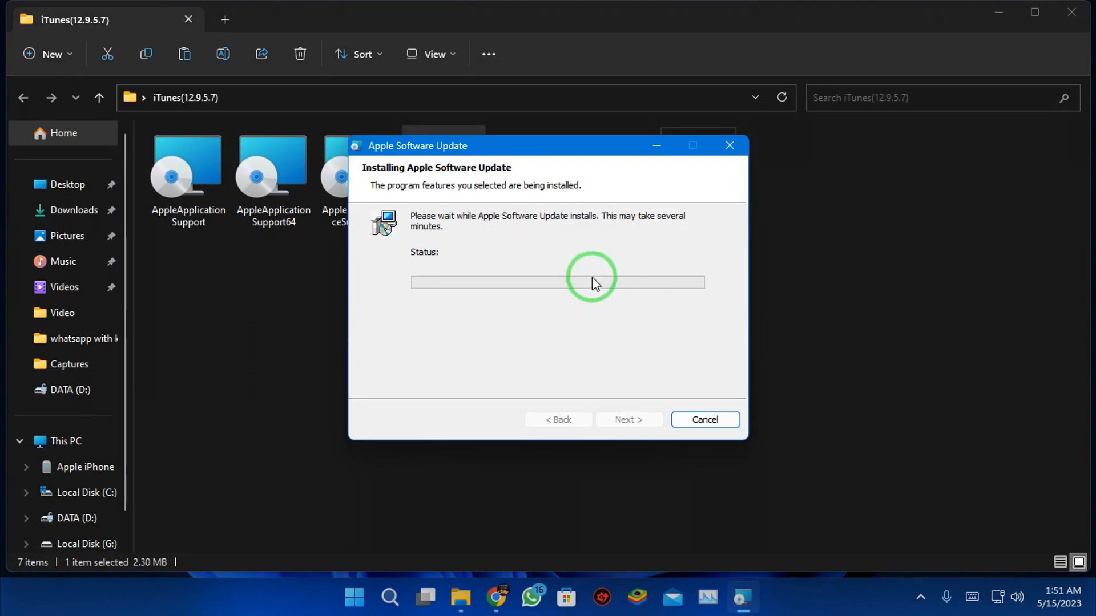
mouse_move(538, 374)
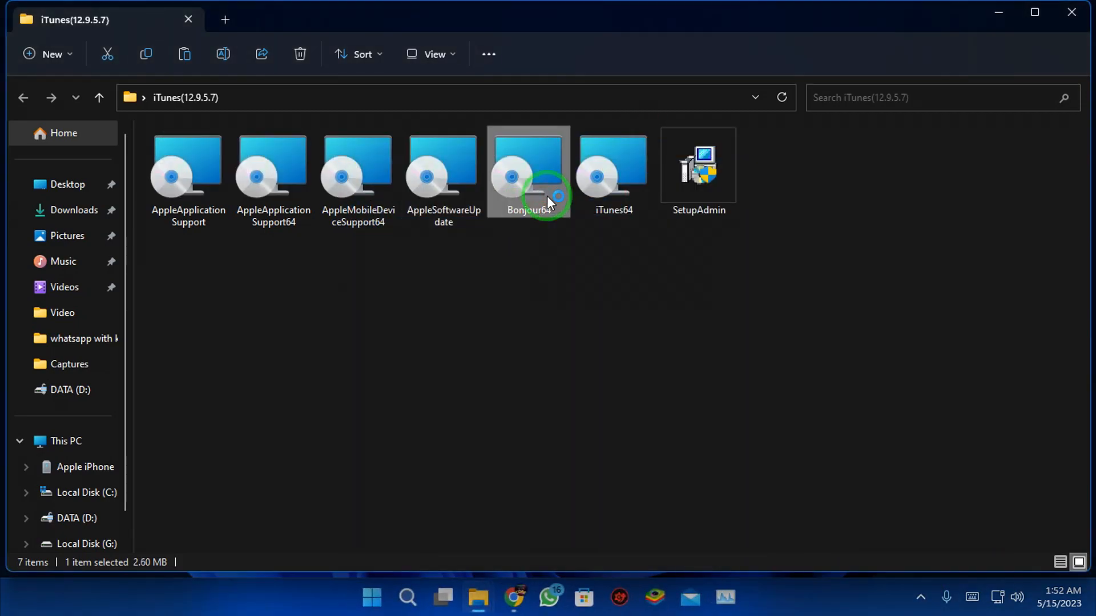
Step: Install Bonjour64, accepting the license and dismissing the resource state error
double_click(527, 164)
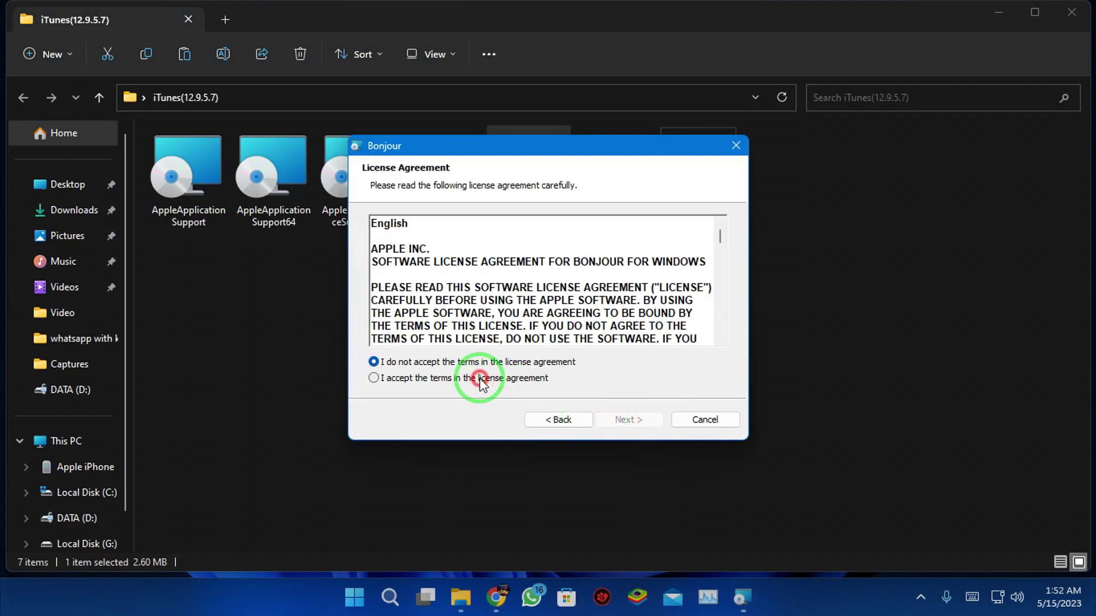
click(627, 420)
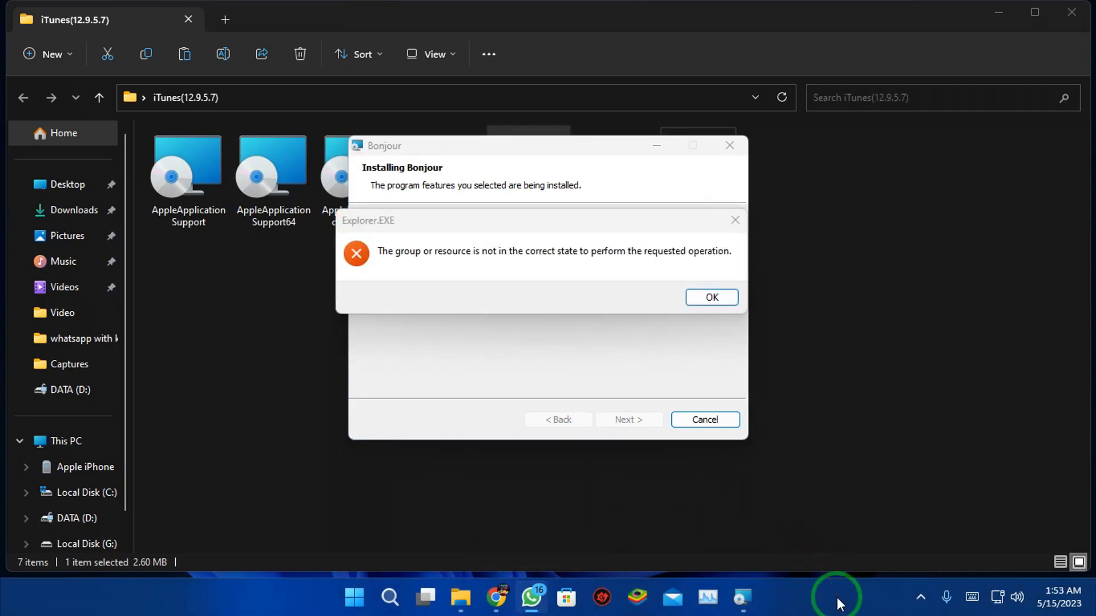
click(710, 297)
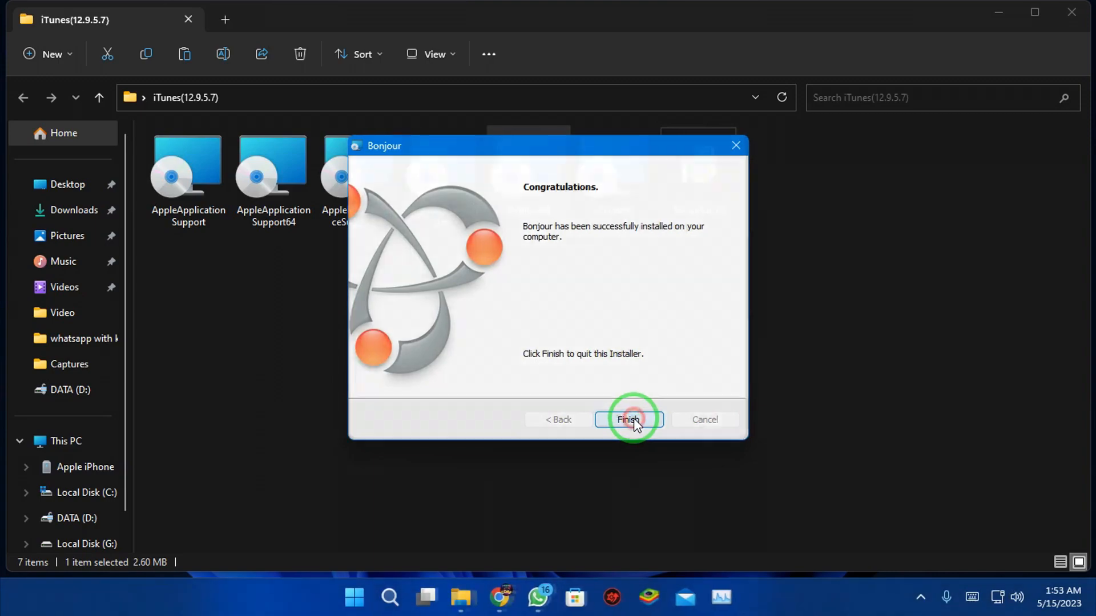
click(628, 419)
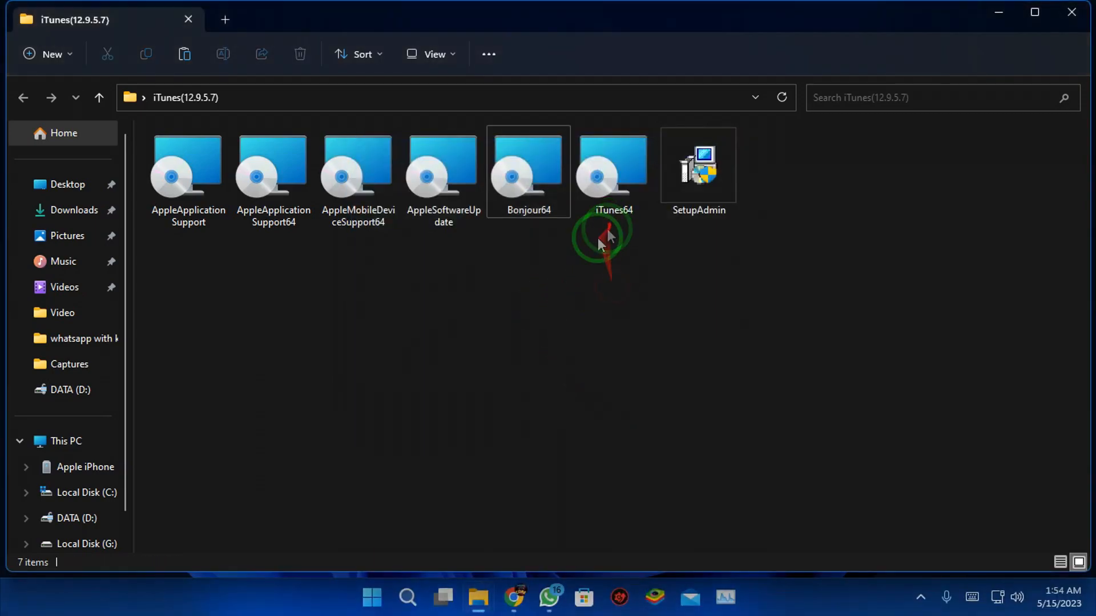
mouse_move(797, 210)
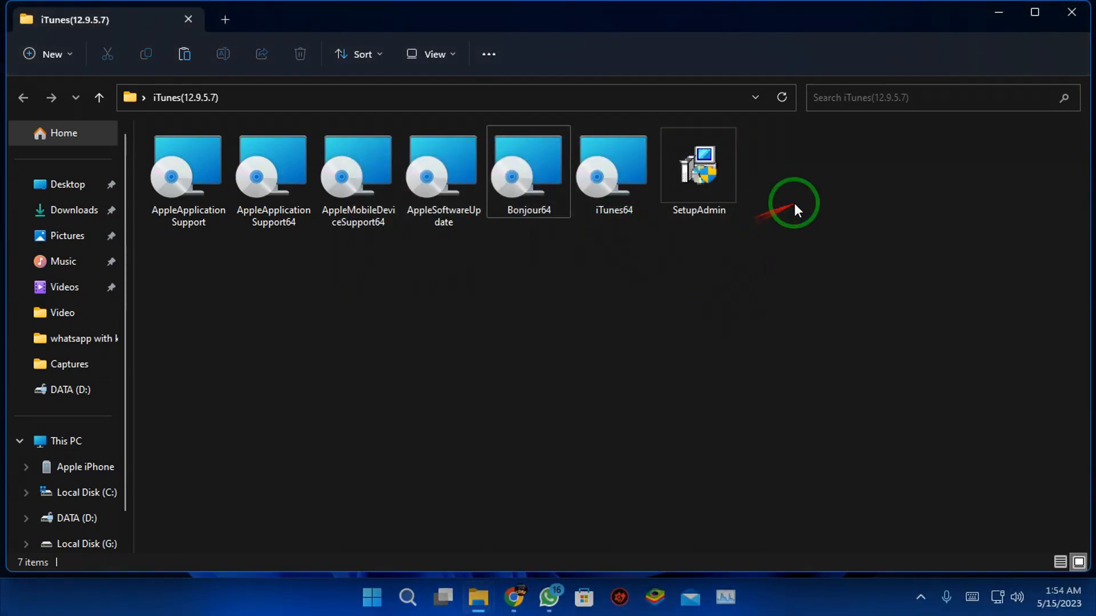
click(698, 165)
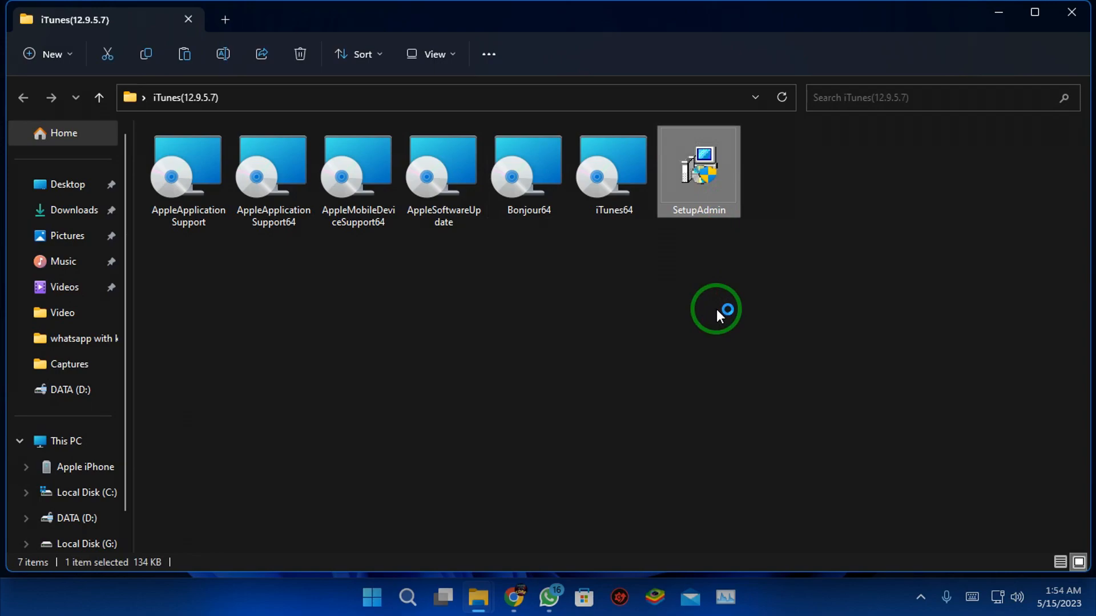
mouse_move(468, 433)
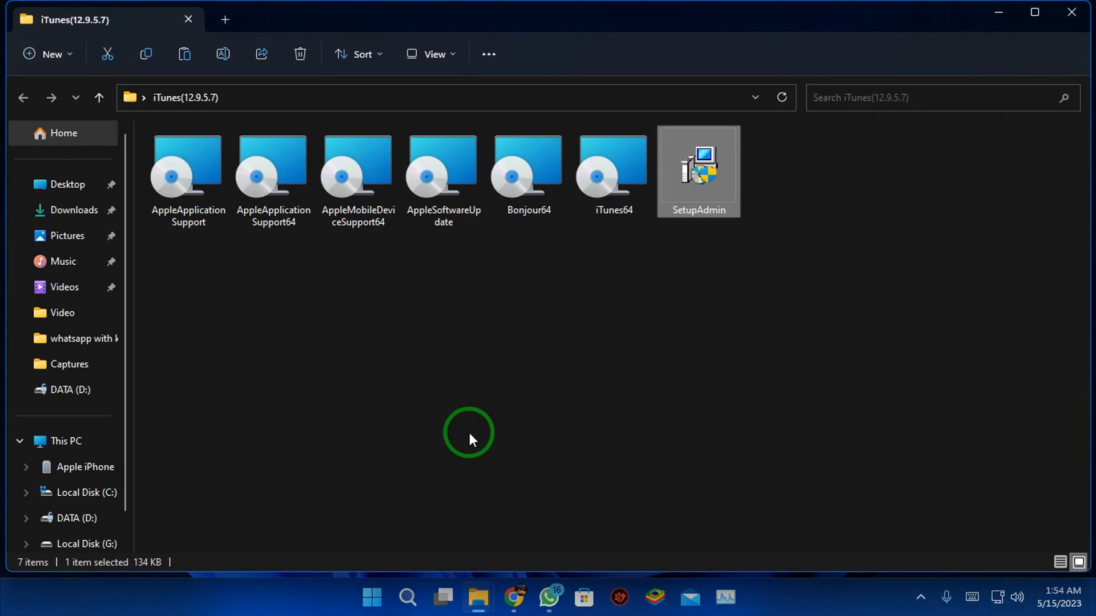
mouse_move(670, 332)
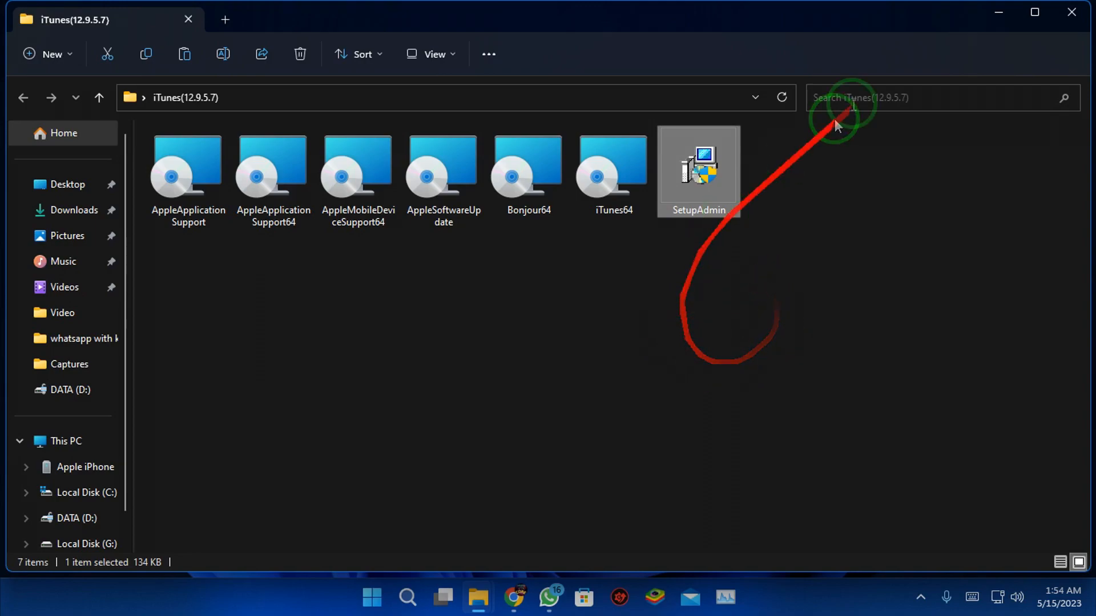
mouse_move(912, 36)
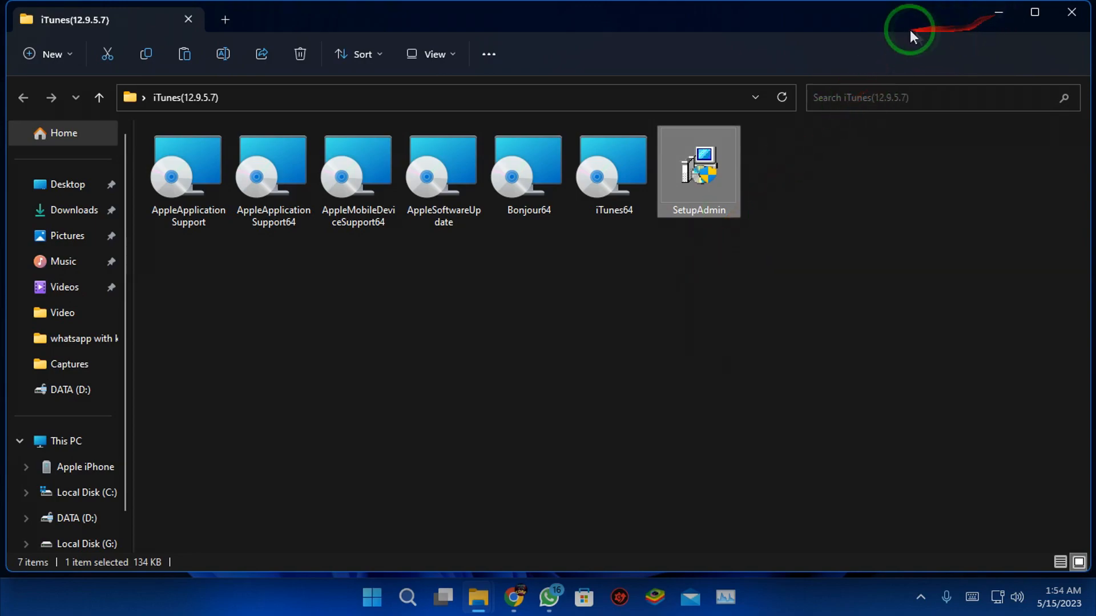
mouse_move(713, 202)
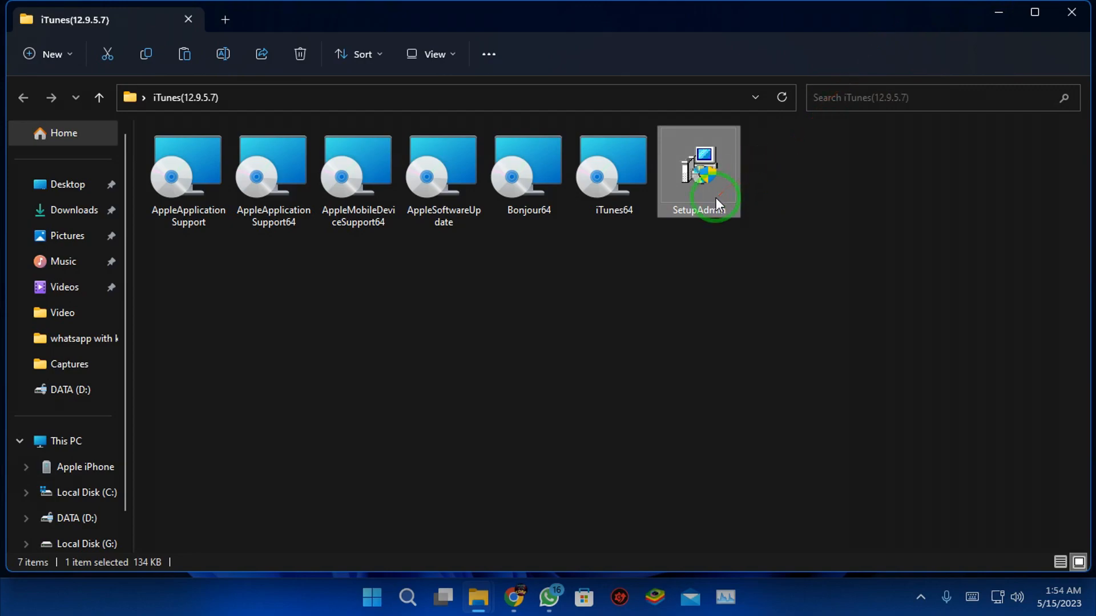
mouse_move(706, 206)
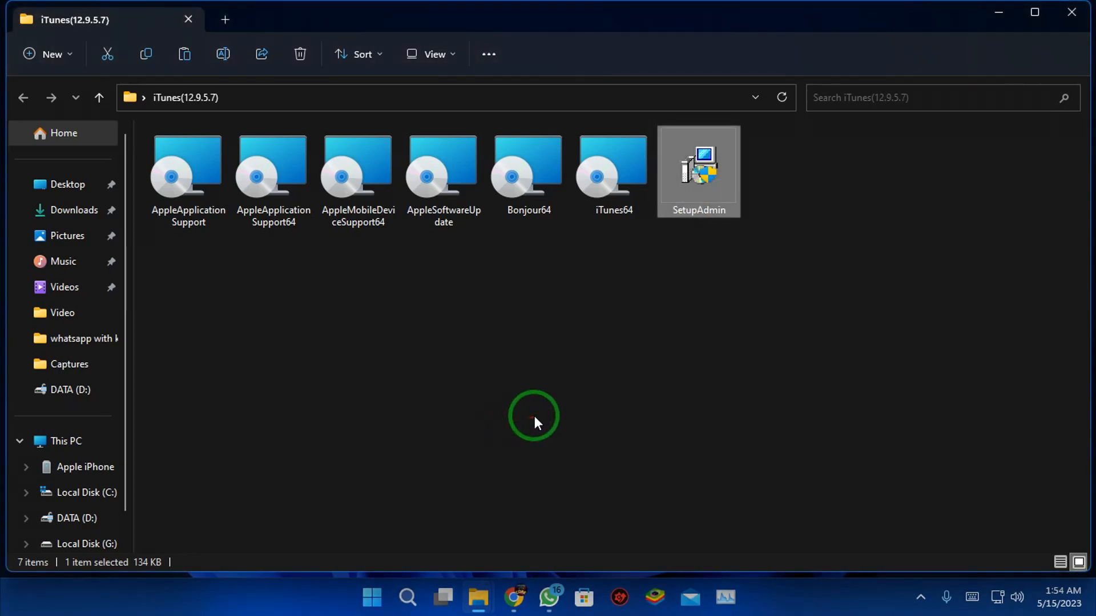
mouse_move(996, 13)
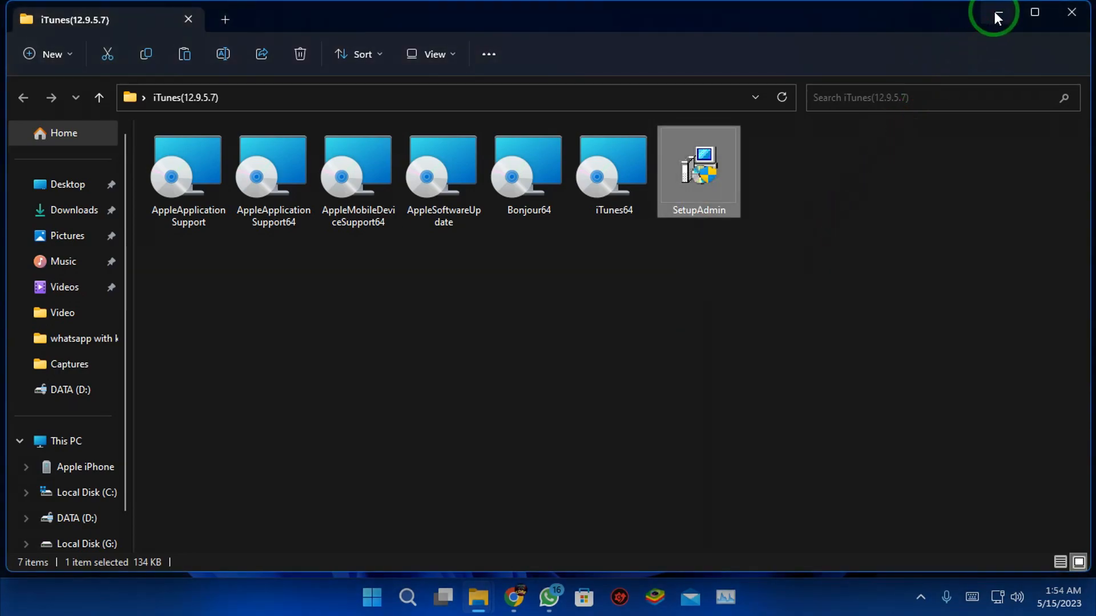
mouse_move(982, 132)
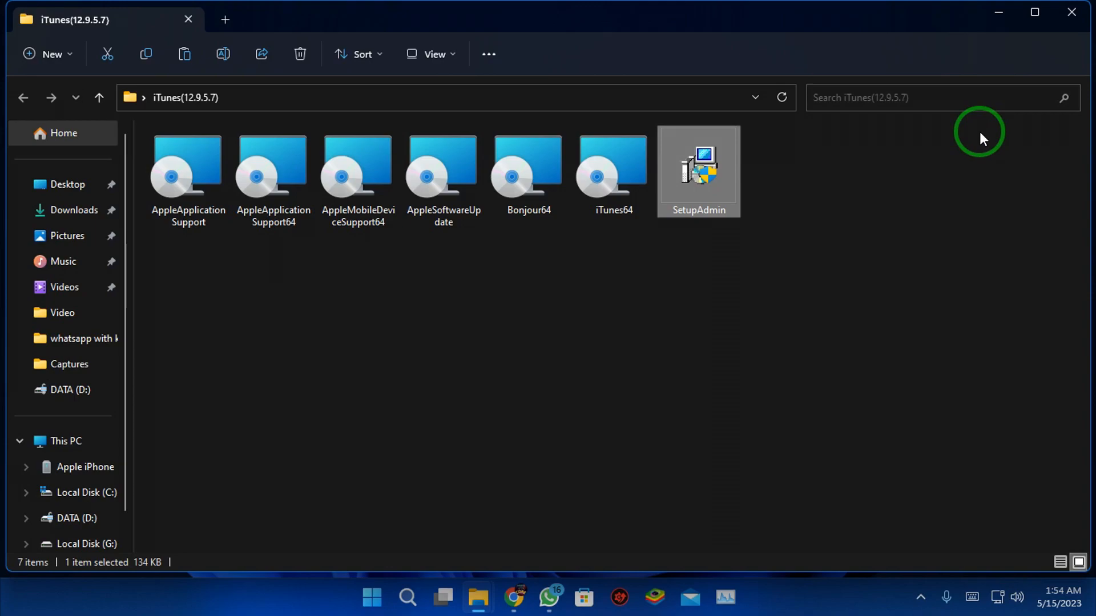
click(764, 356)
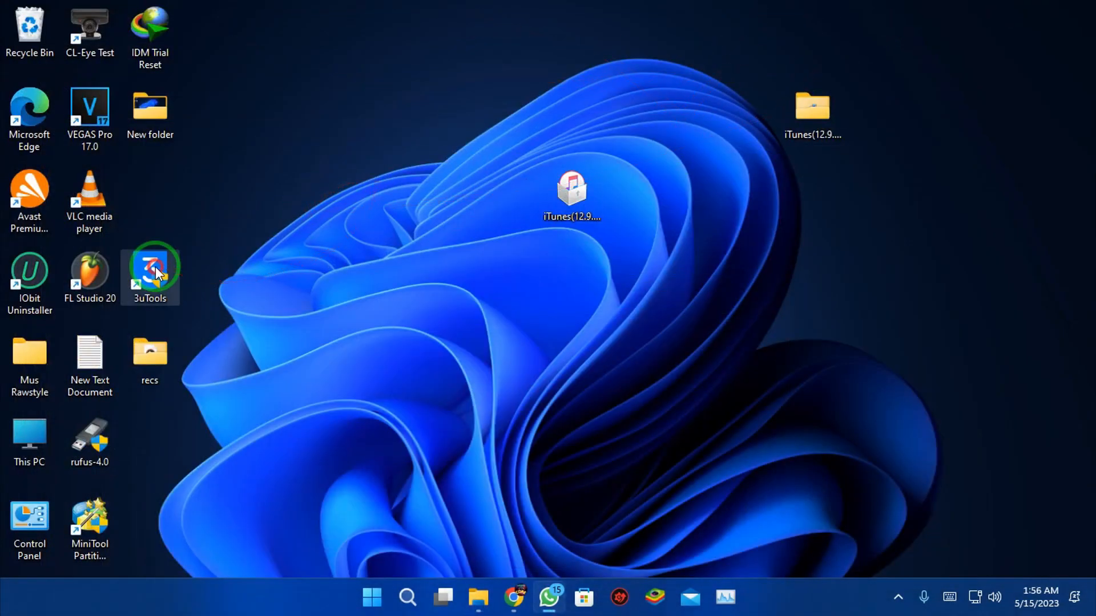
mouse_move(150, 272)
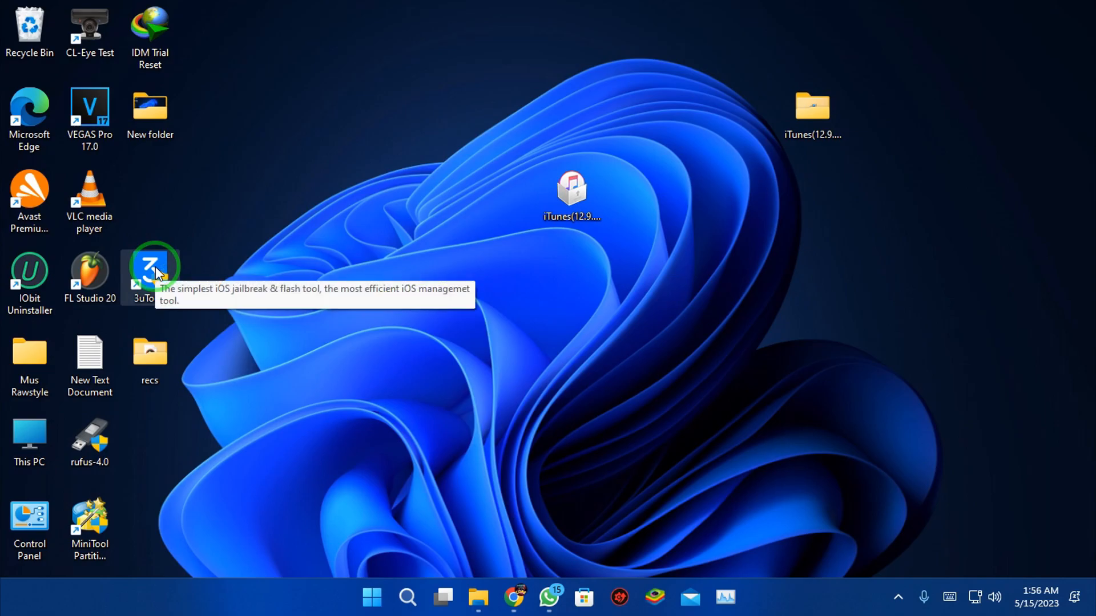
Step: Launch 3uTools from its desktop shortcut
double_click(149, 273)
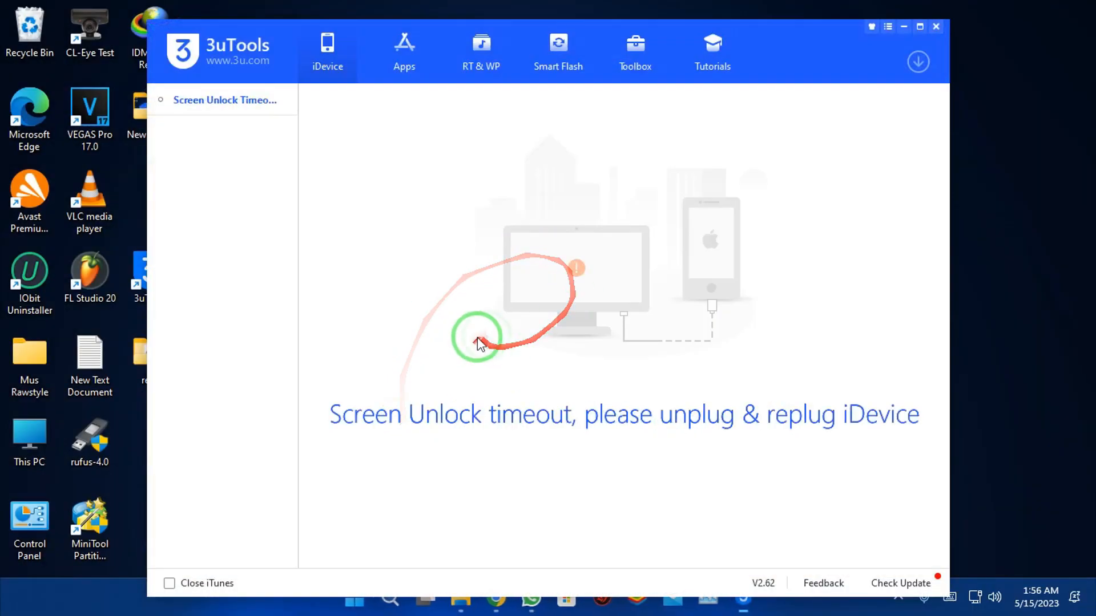
mouse_move(587, 370)
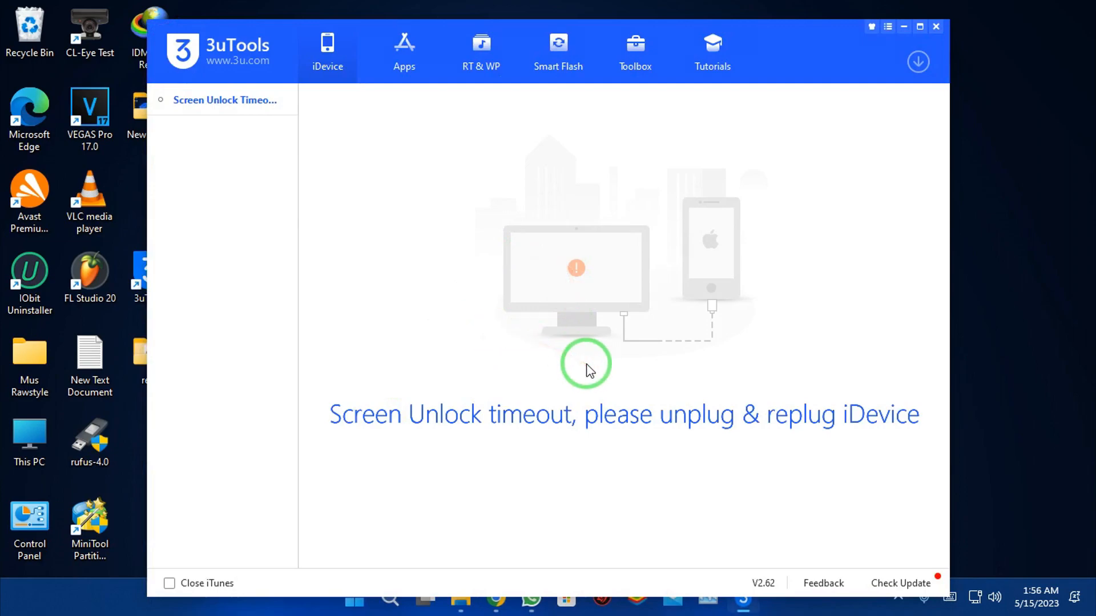